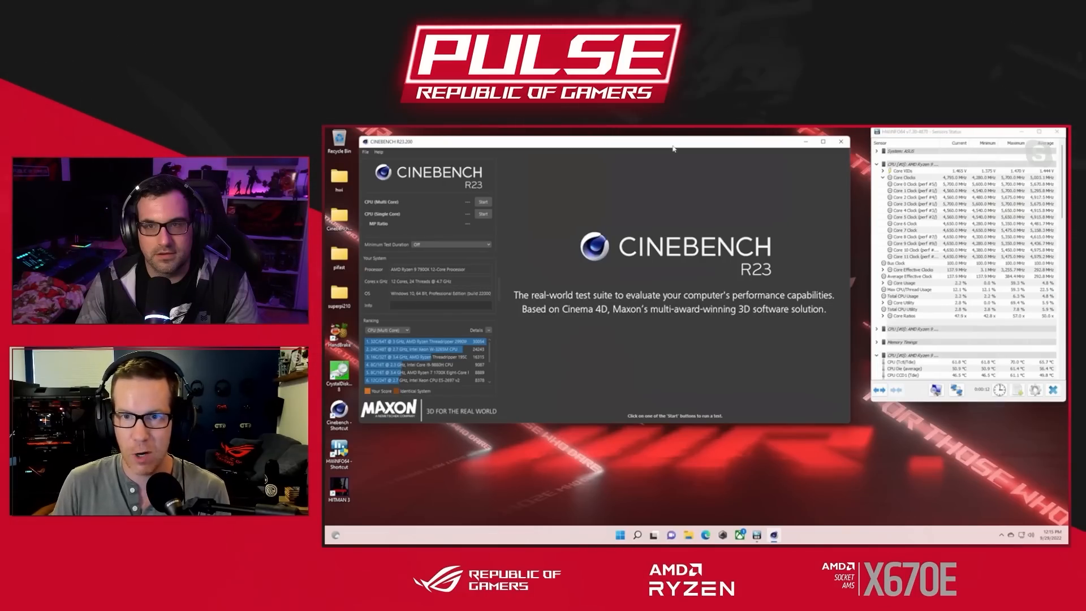
Close Cinebench R23 and reboot toward the UEFI BIOS.
left_click(482, 214)
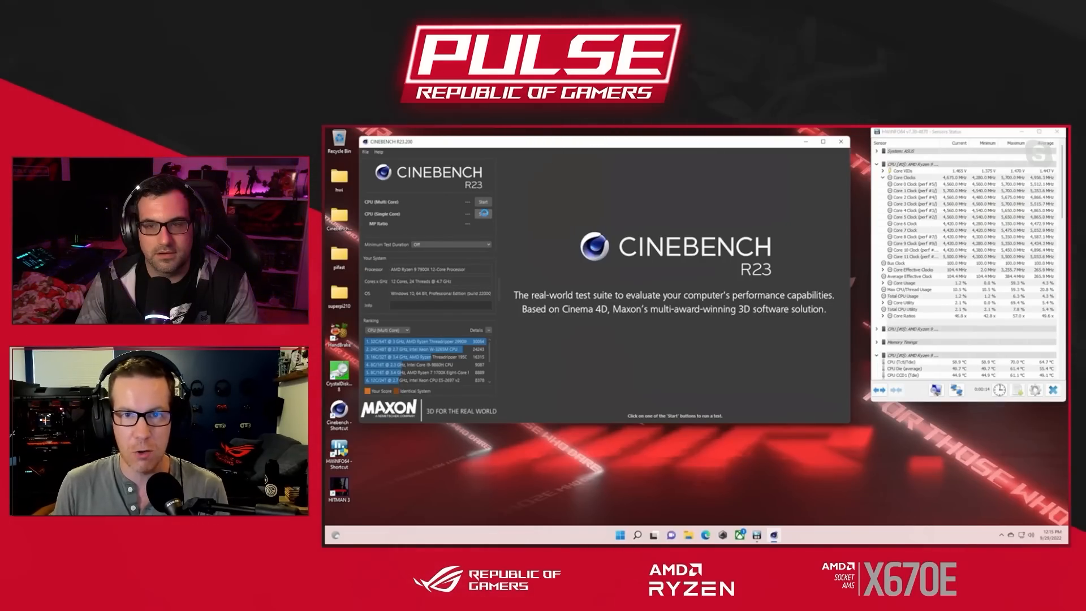
left_click(483, 212)
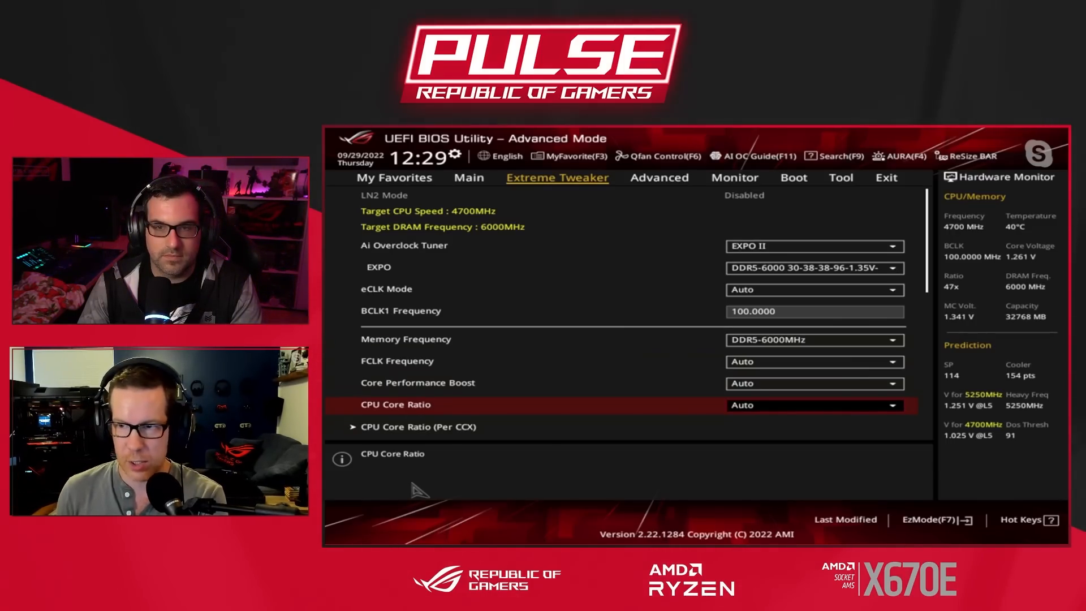
scroll("down", 3)
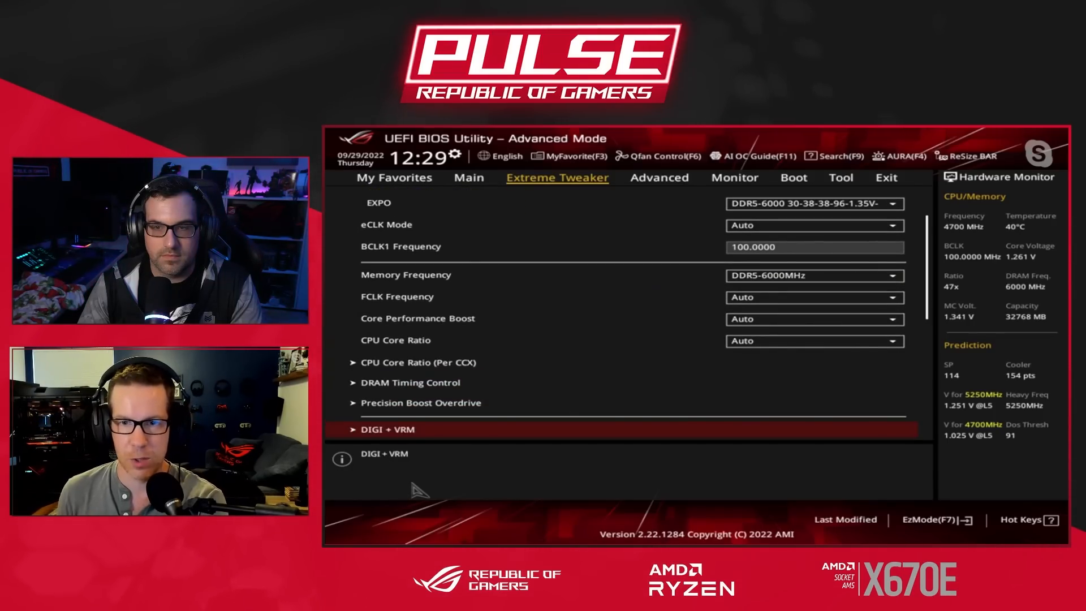
left_click(396, 341)
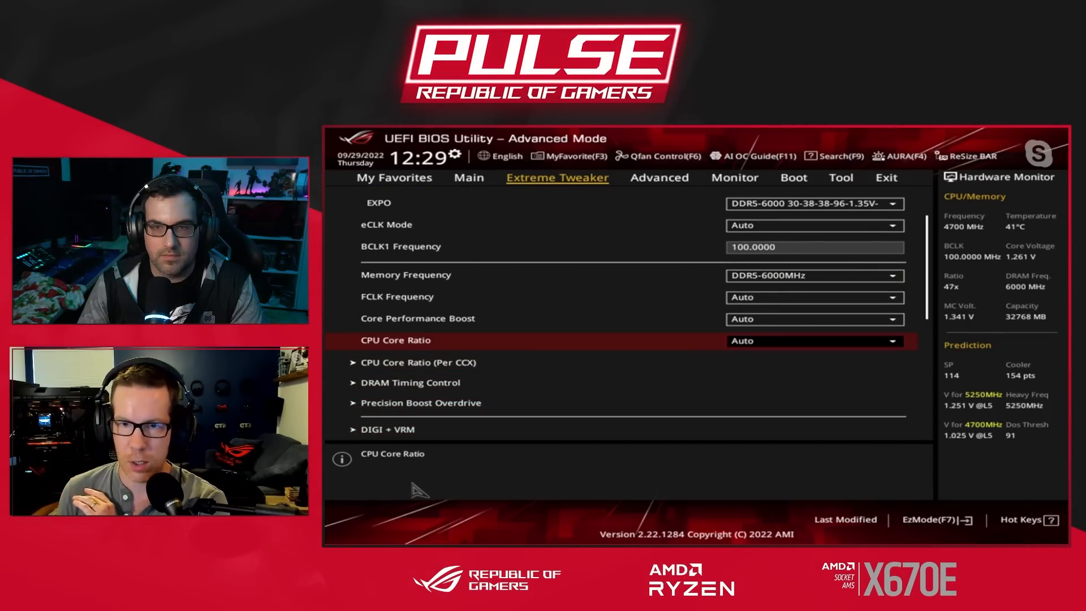
left_click(815, 340)
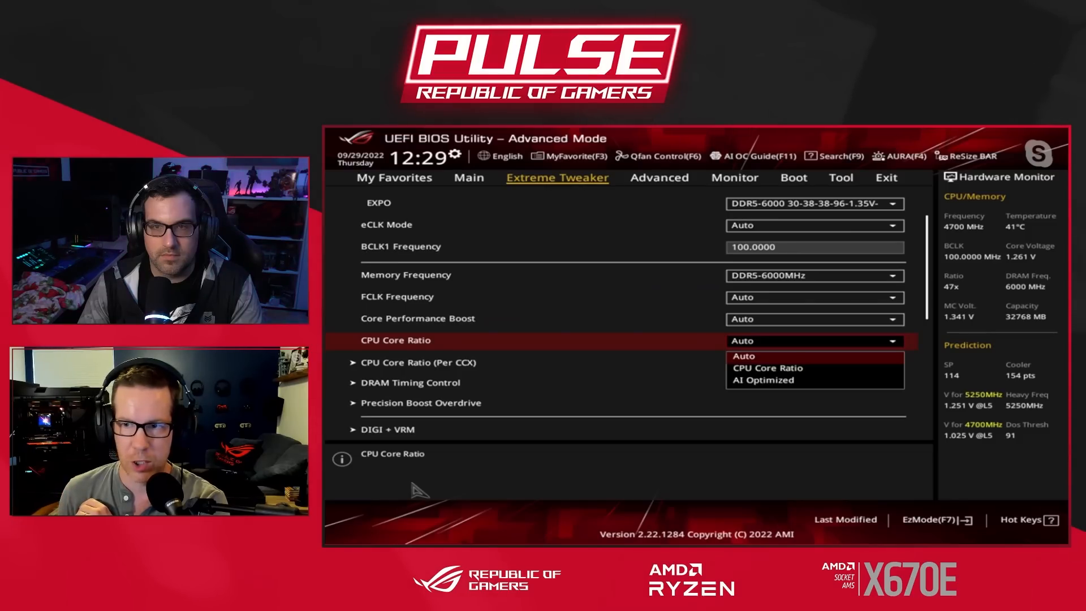
left_click(767, 367)
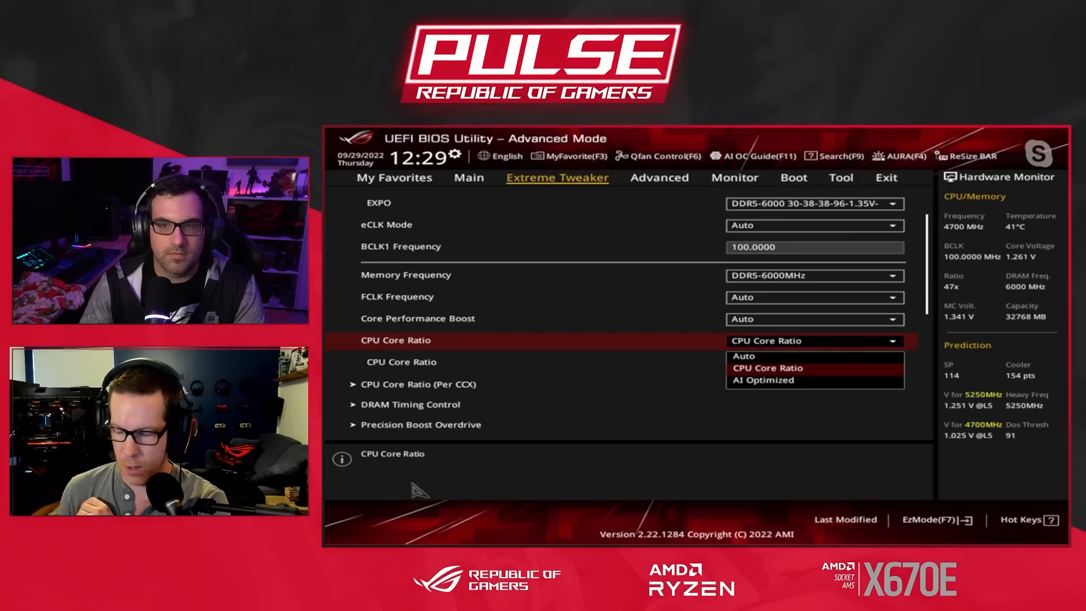
left_click(744, 355)
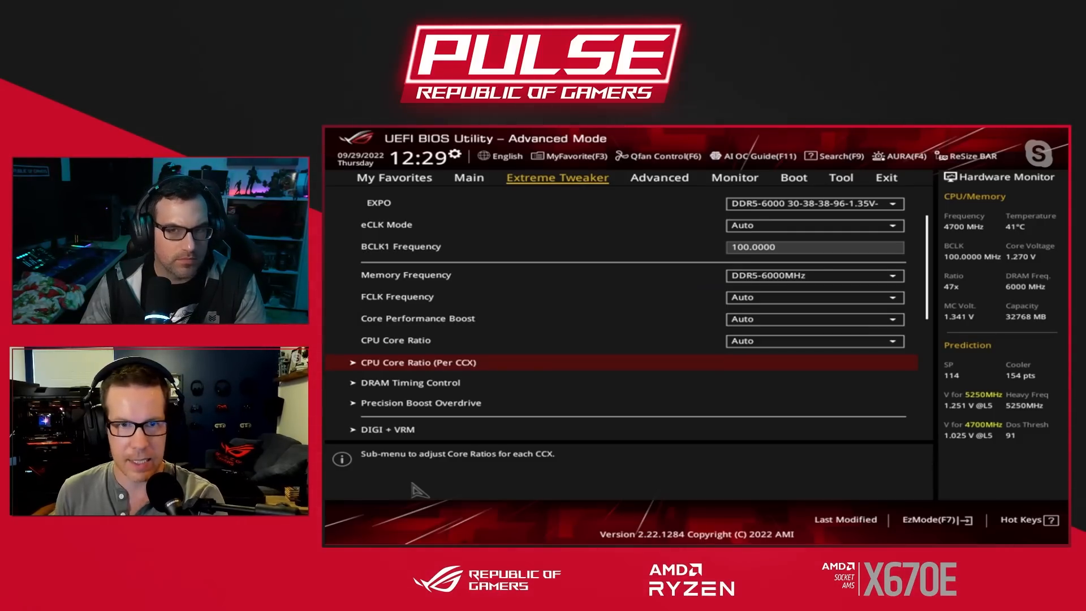
Set per-CCX core ratios to 54 for CCD0 and 52 for CCD1.
left_click(418, 361)
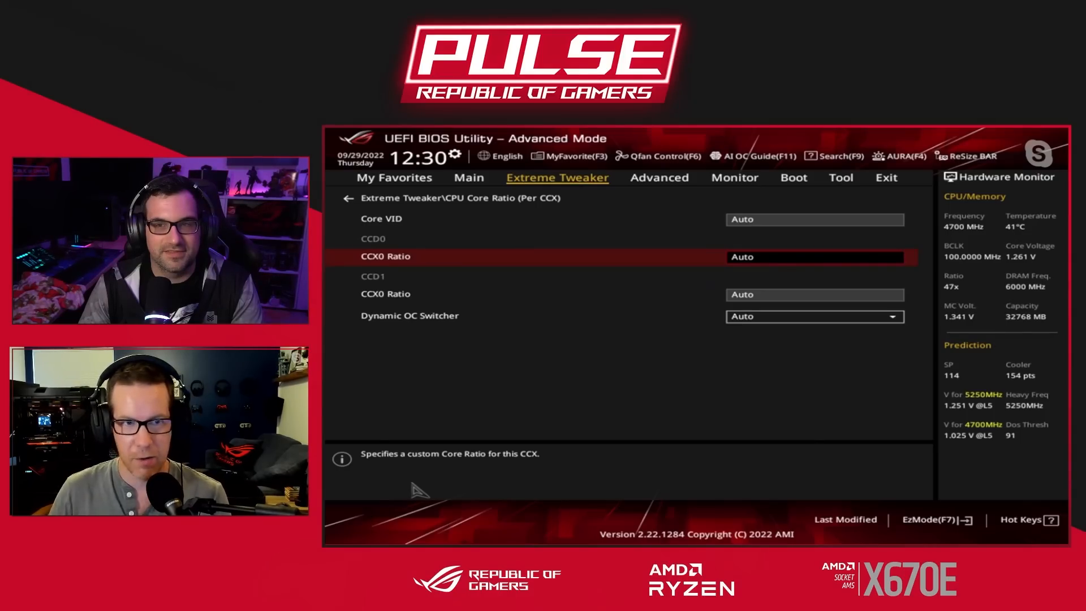
mouse_move(431, 515)
type("54")
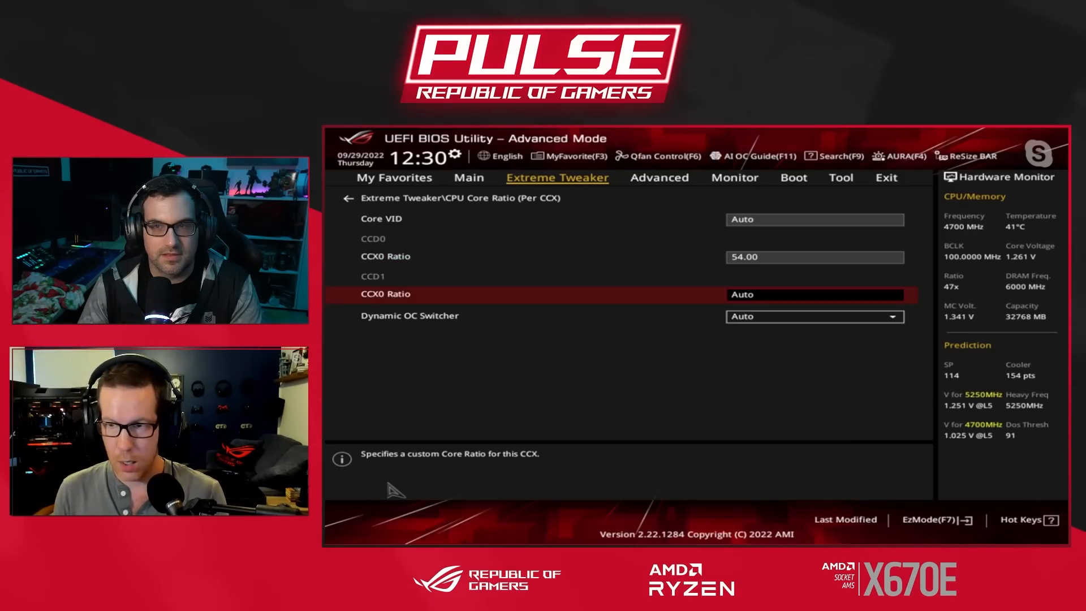
type("52.00")
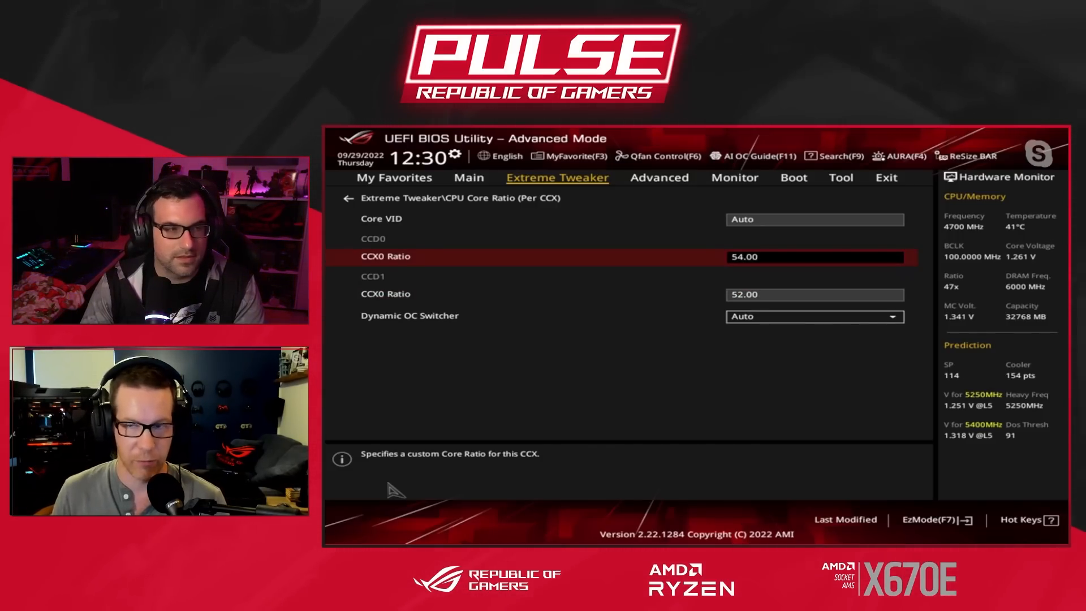
key("Down")
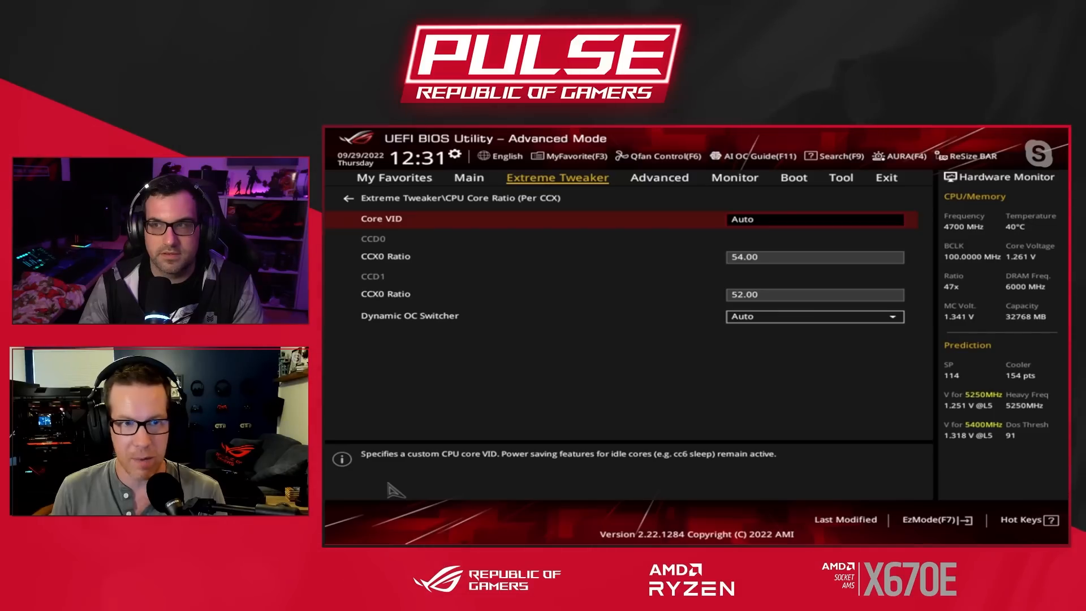
Enter Core VID value 1.273.
type("1.273")
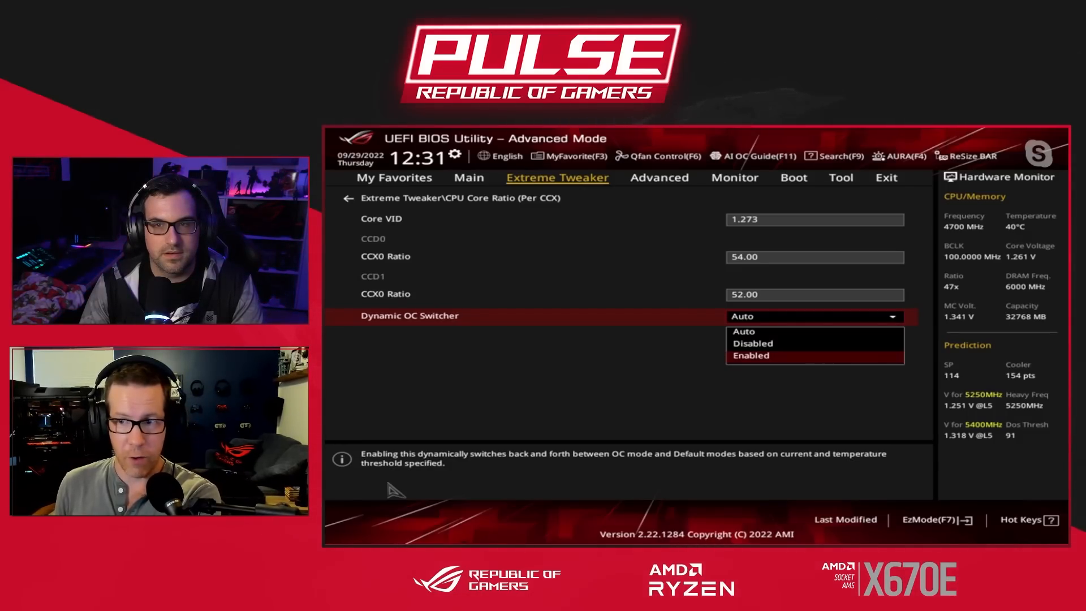
Enable Dynamic OC Switcher with a current threshold of 90.
left_click(744, 332)
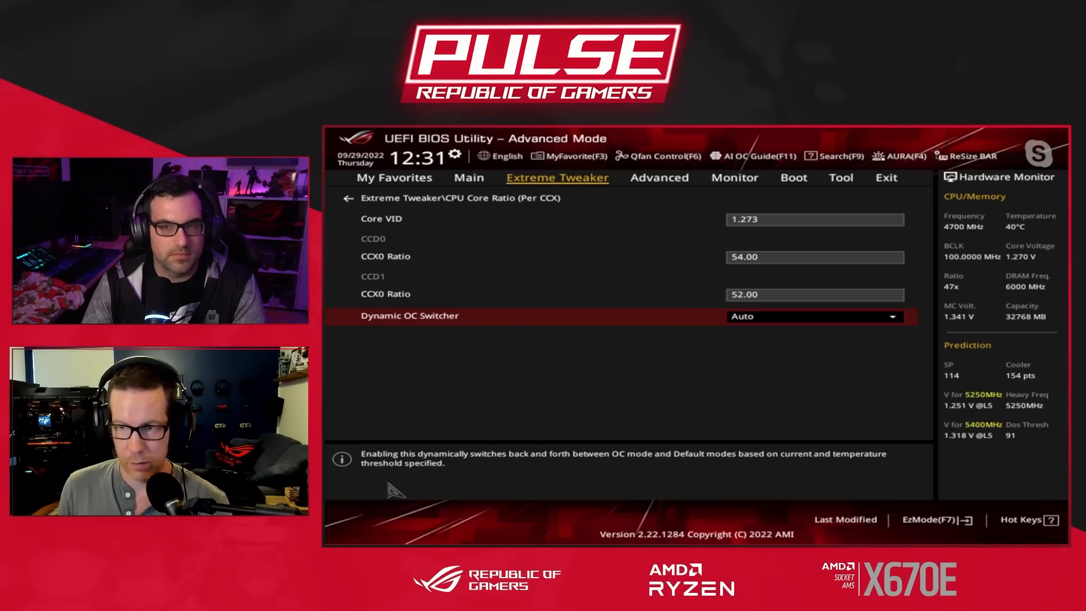
left_click(814, 317)
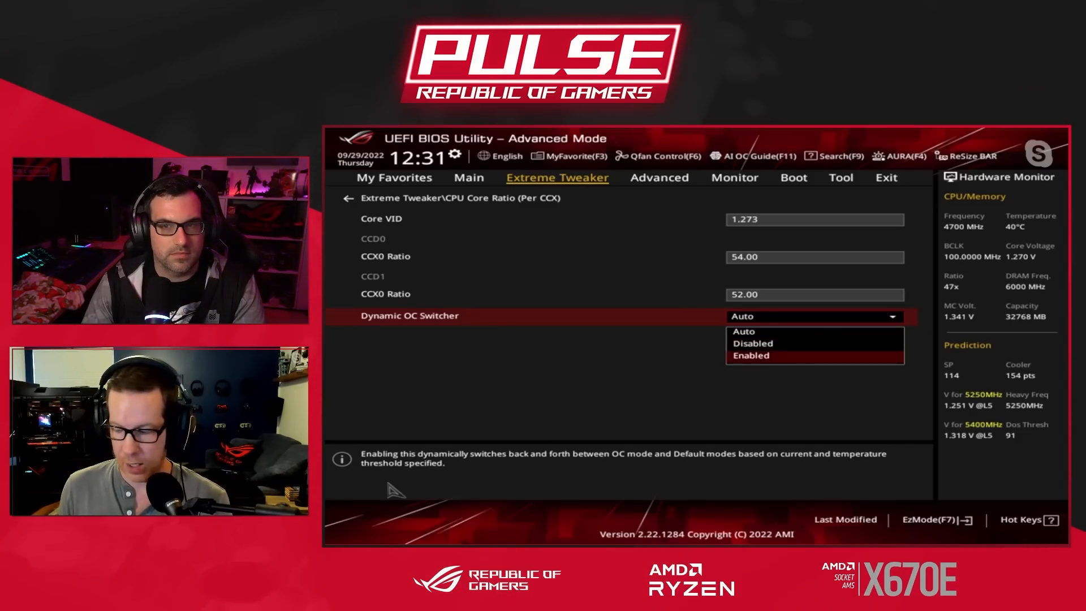
left_click(751, 355)
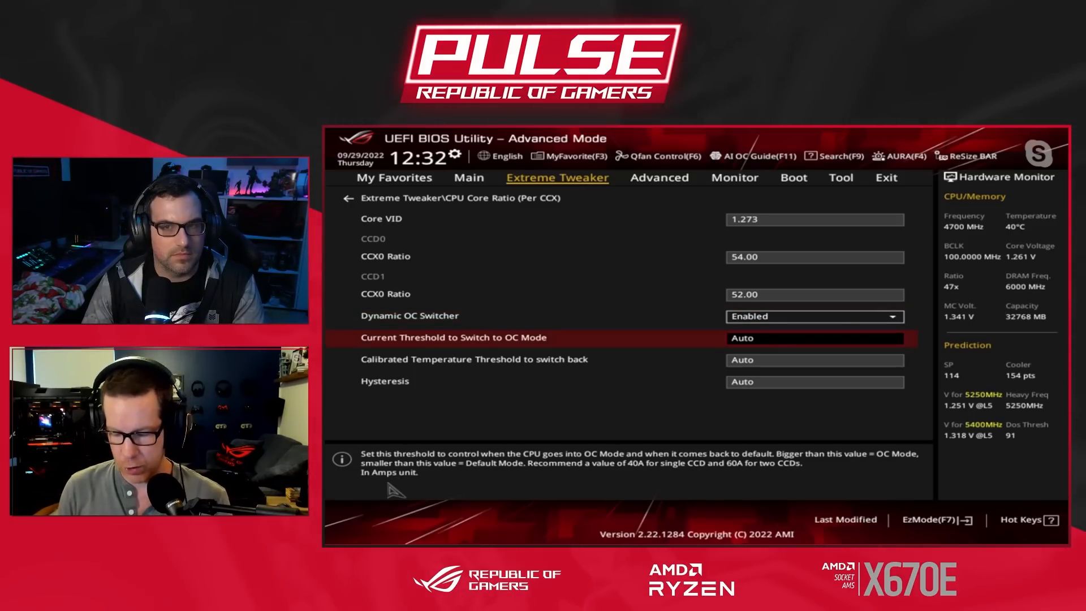
type("90")
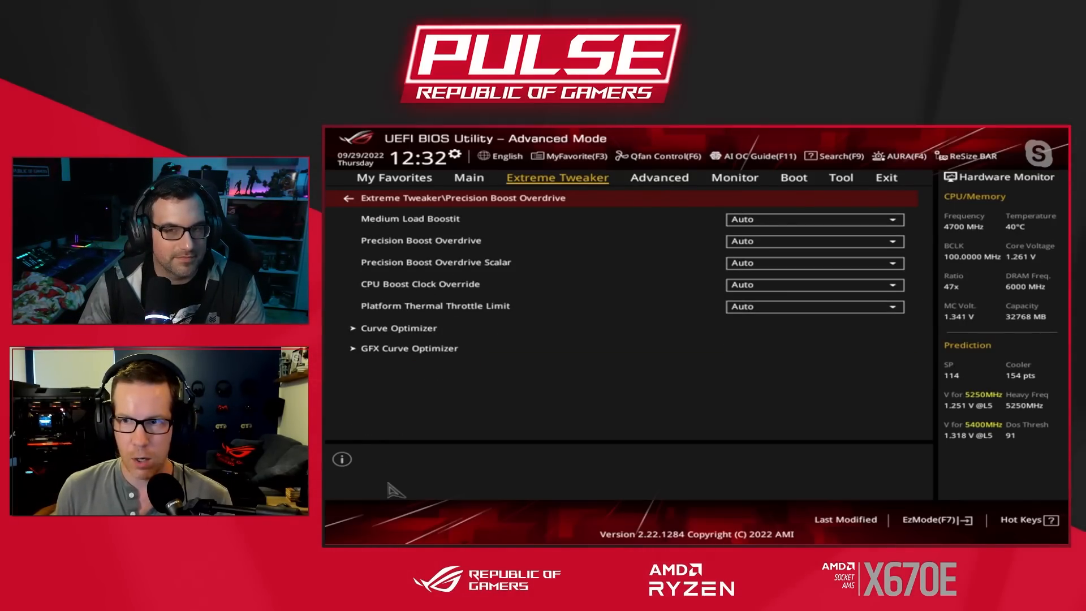
Set Precision Boost Overdrive to Enhancement.
left_click(815, 241)
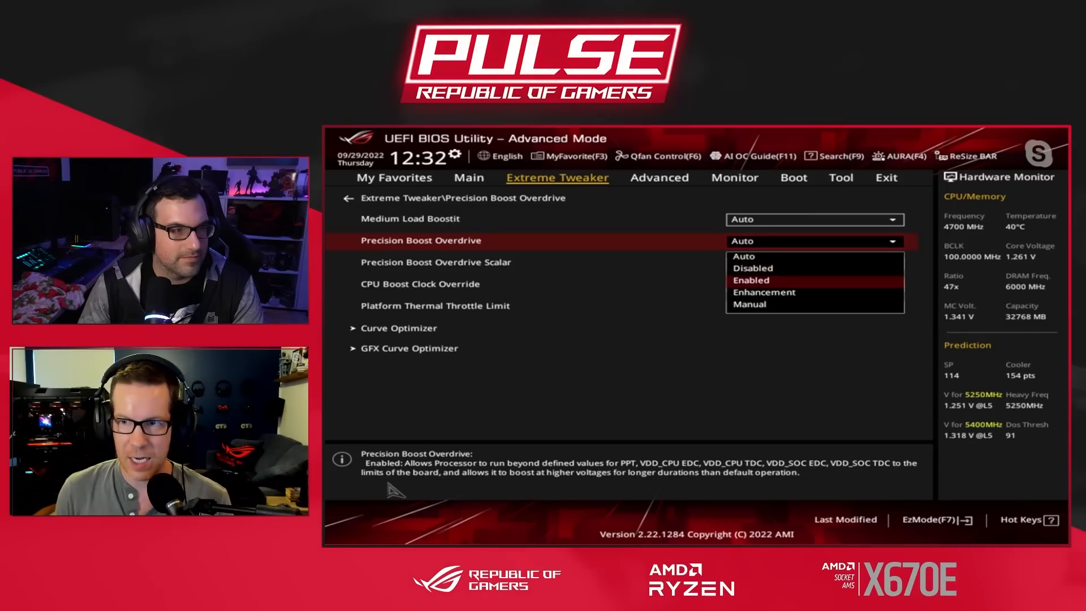
left_click(763, 292)
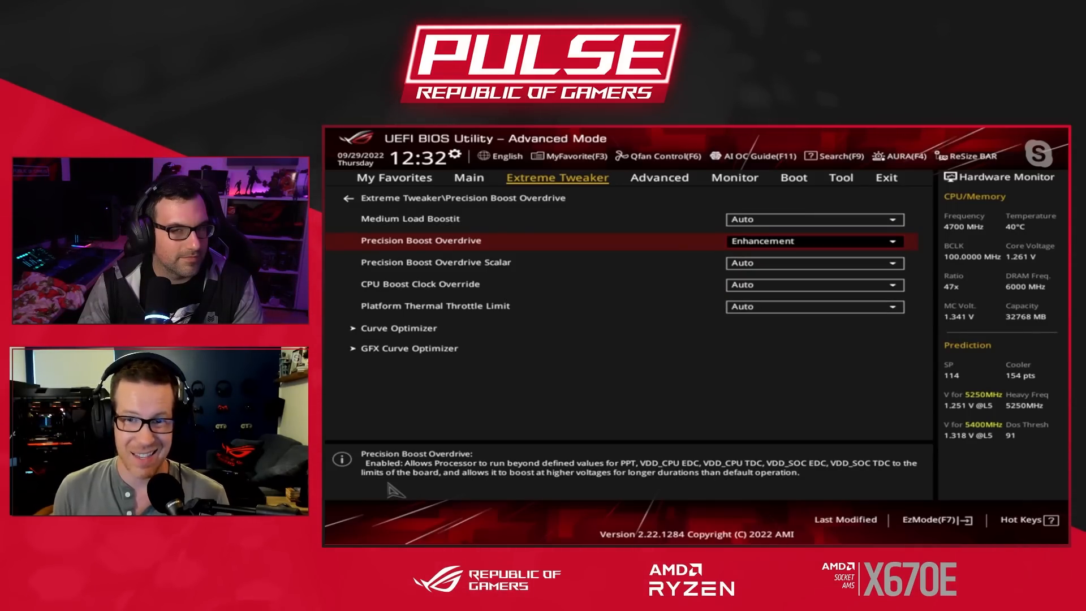